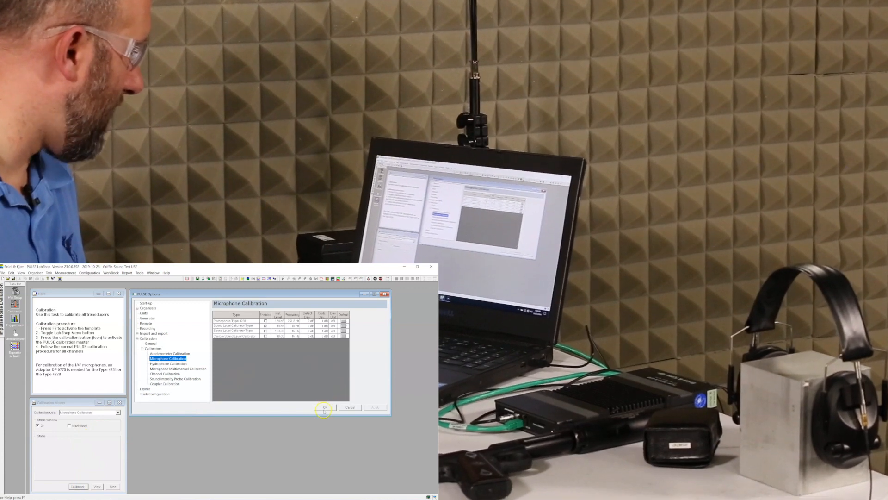
- Confirm the calibration options, select the Measurement task and enable Export to Excel
click(325, 407)
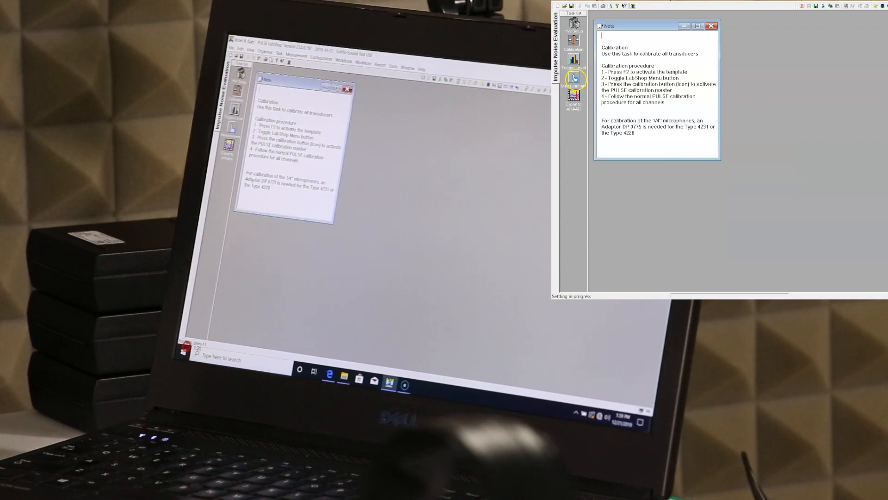
click(573, 83)
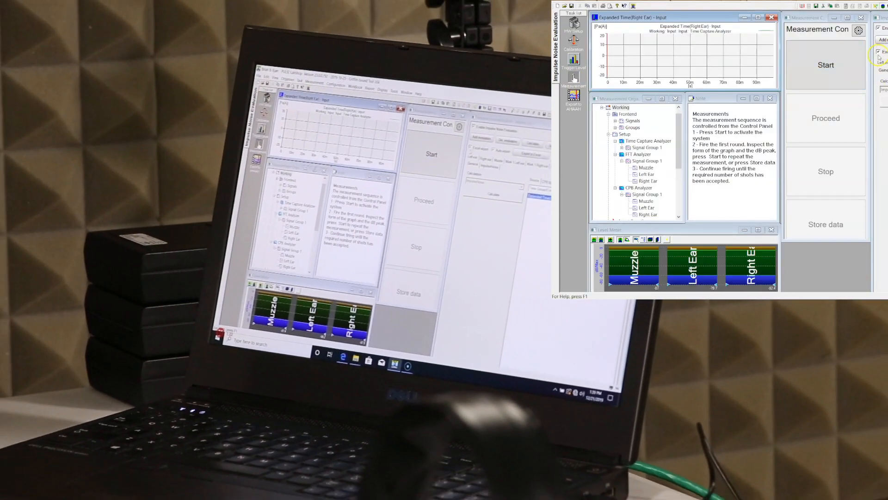
click(574, 105)
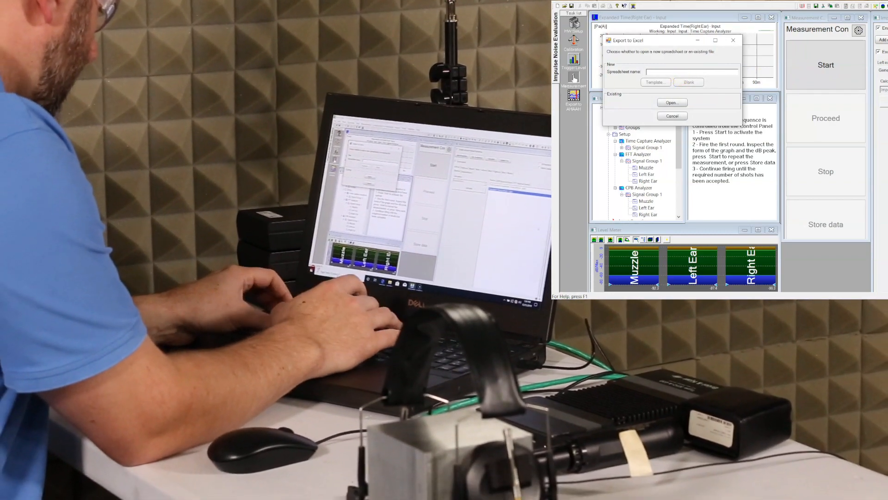
- Create the export spreadsheet named 'Data transfer real time' from the template
text(Dal)
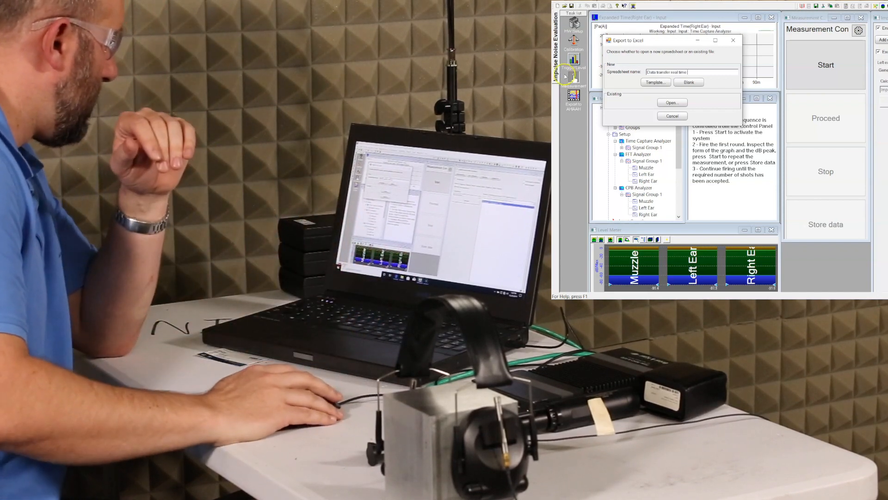
click(672, 103)
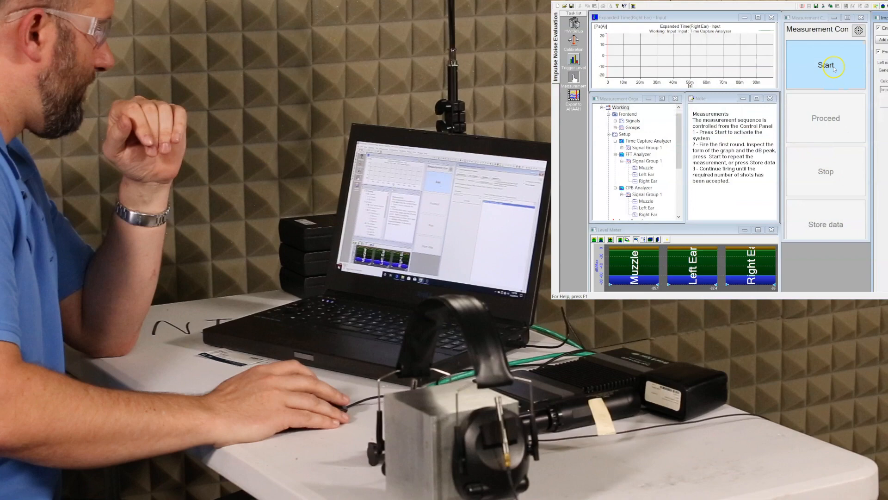
- Start the measurement, capture a shot and view the 5shot Excel sheet
click(825, 65)
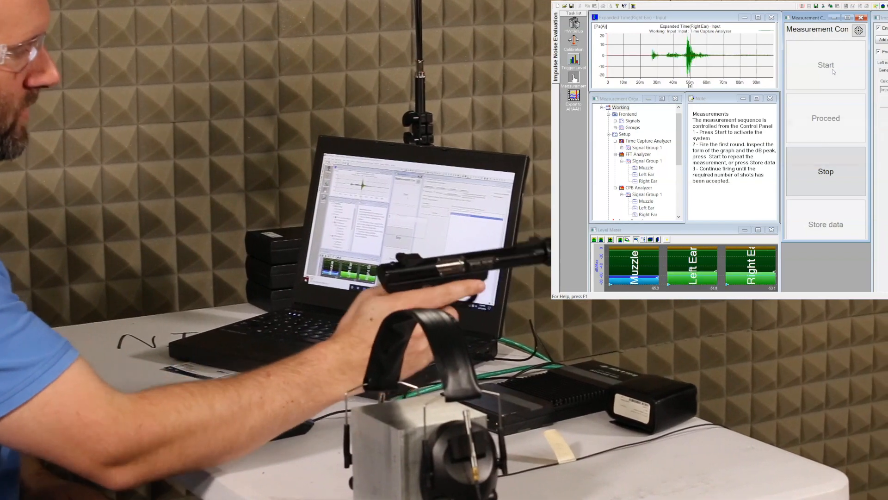
click(825, 65)
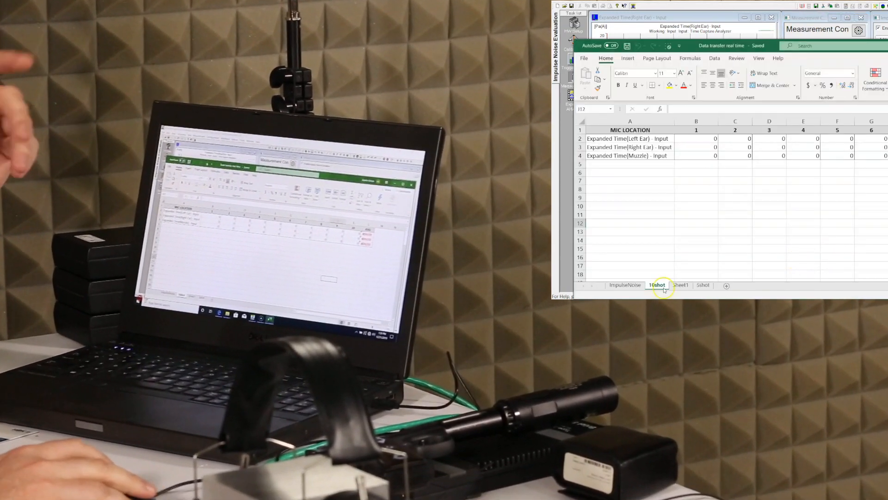
click(703, 285)
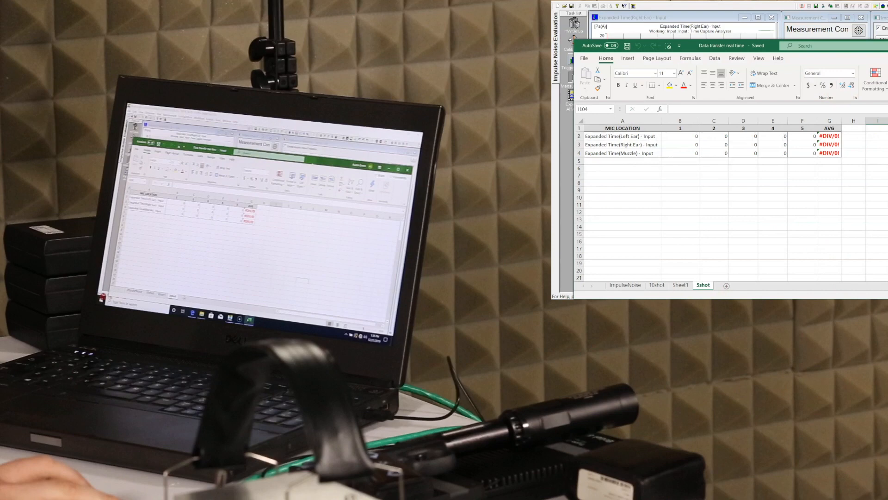